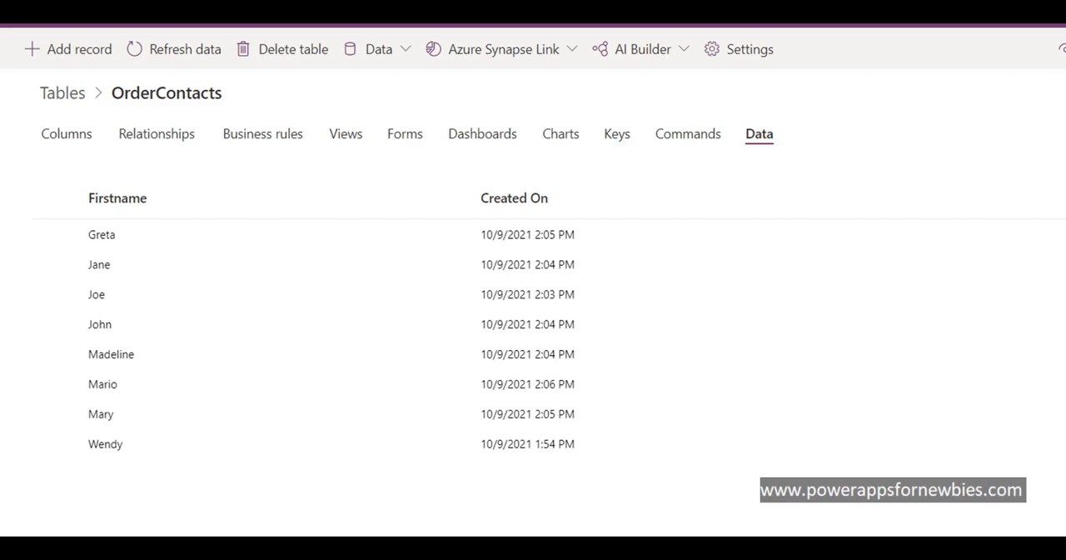
mouse_move(345, 134)
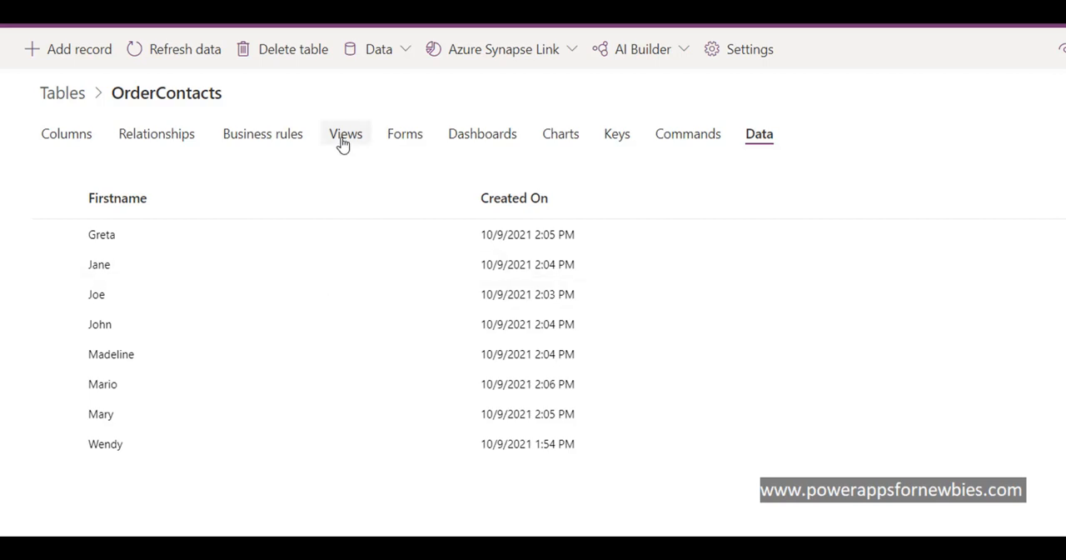
Show the OrderContacts table's six default views
click(345, 133)
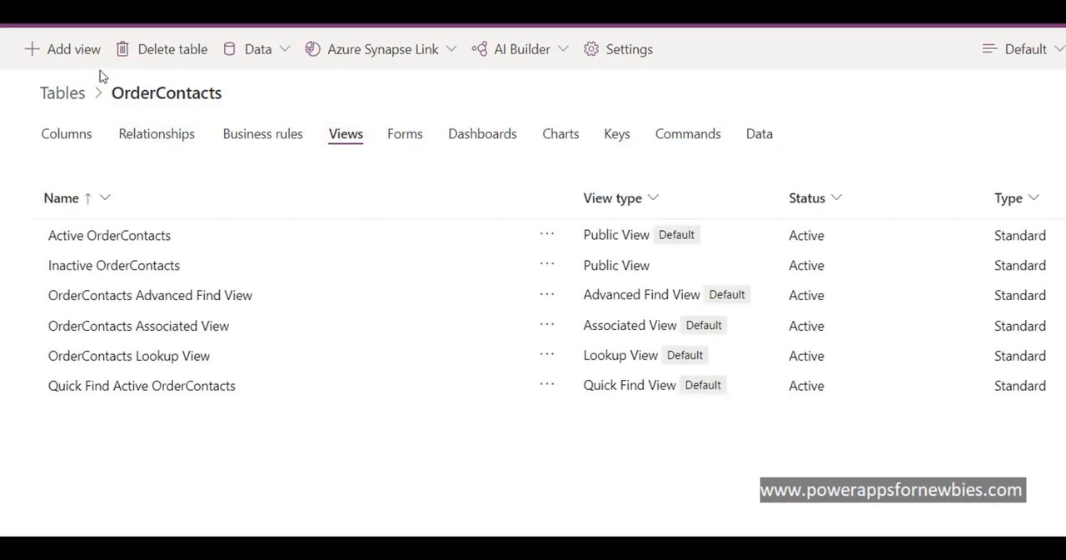
Create a new view named OrderContactsUK on the OrderContacts table
click(63, 48)
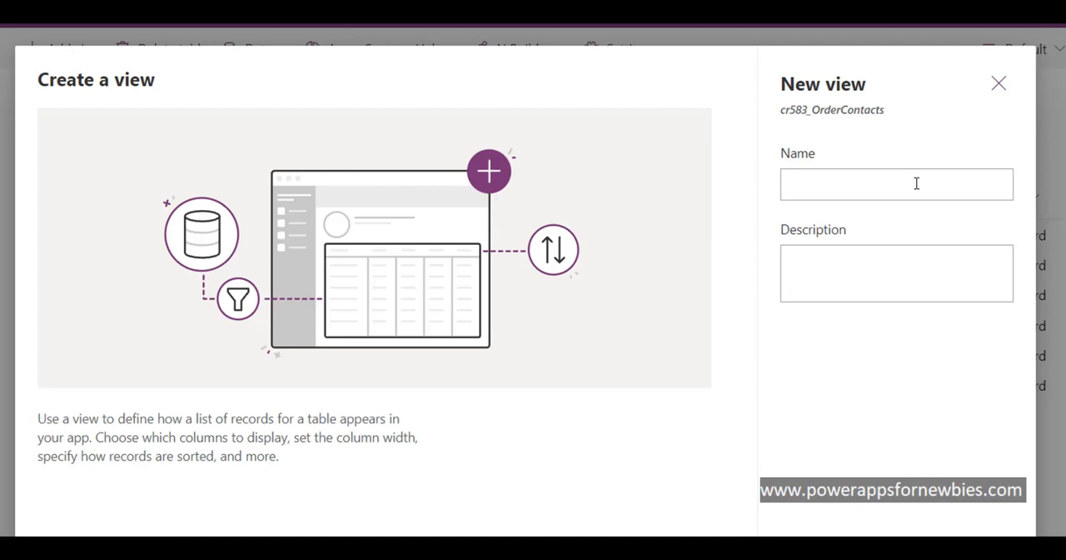
click(896, 183)
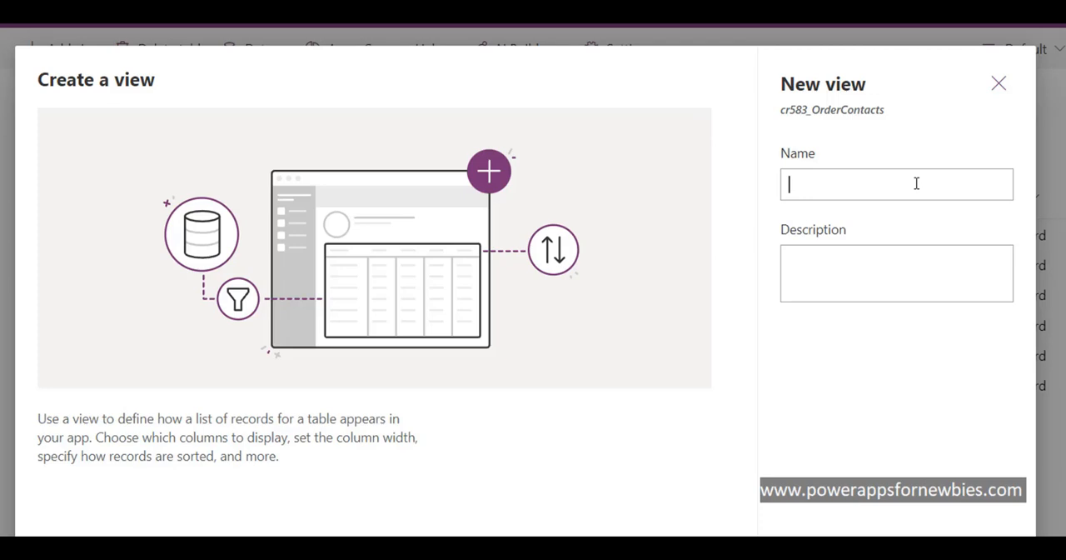
text(Order)
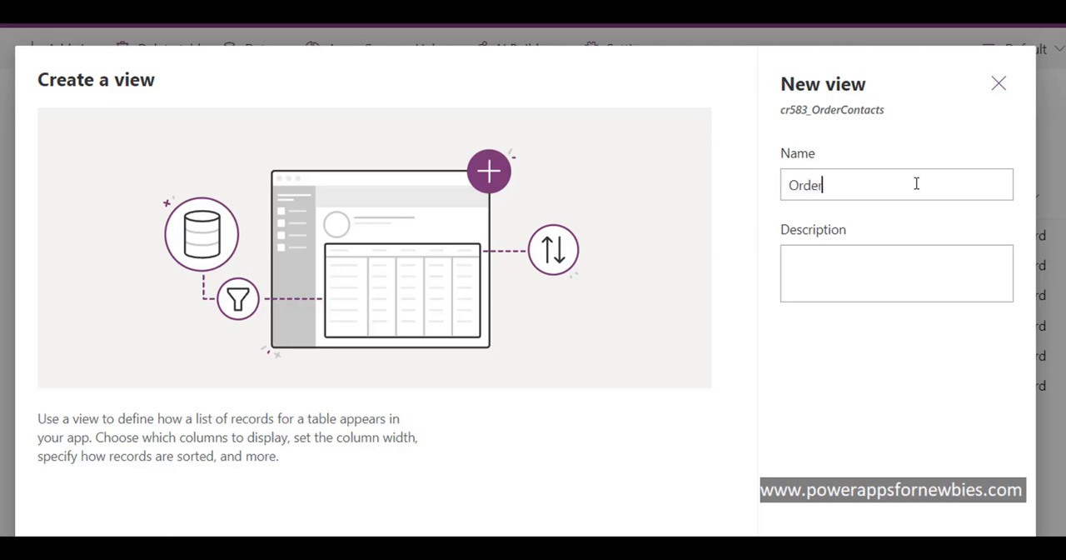
text(Contac)
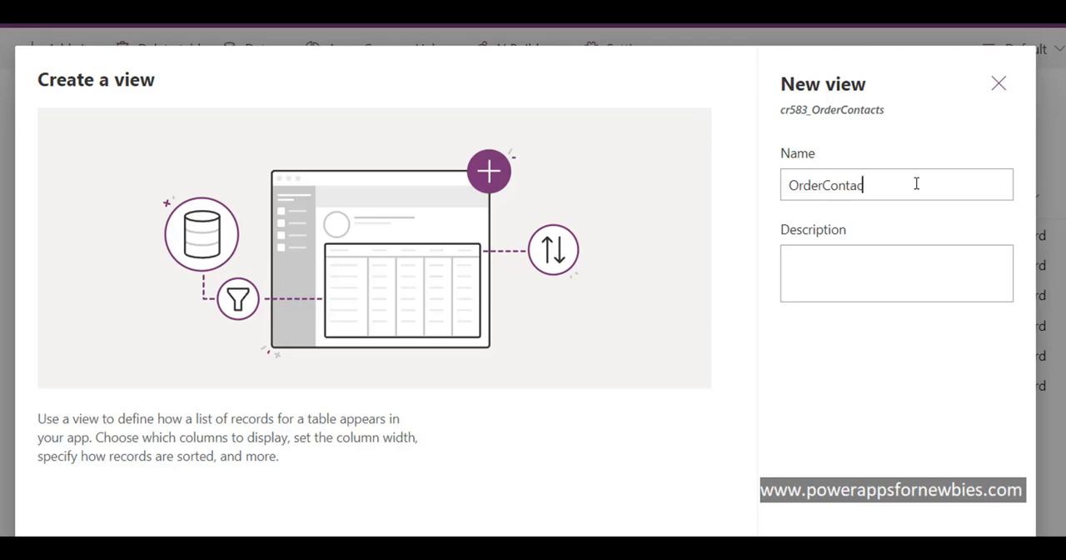
text(tsU)
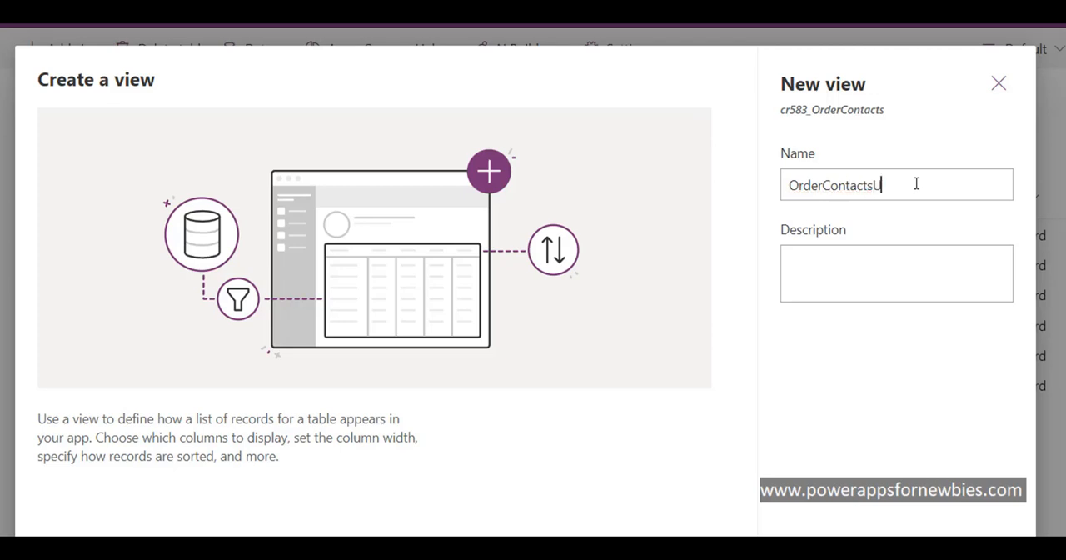
text(K)
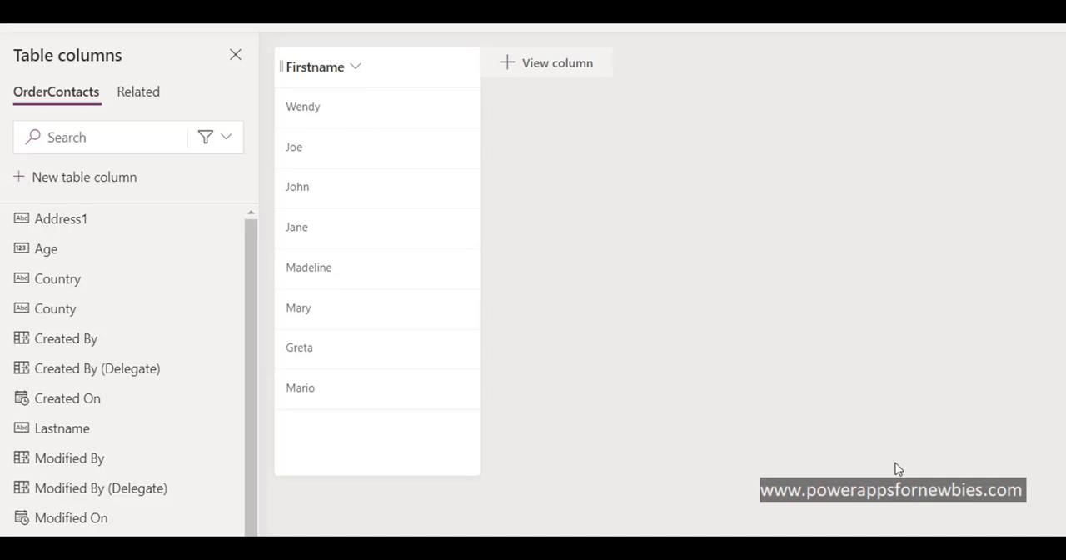
mouse_move(586, 227)
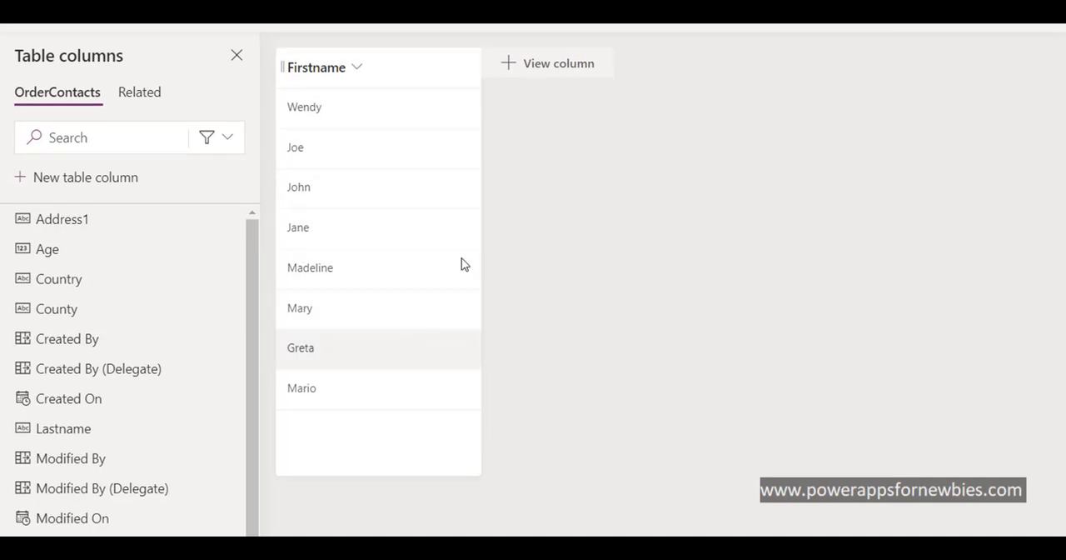
mouse_move(587, 126)
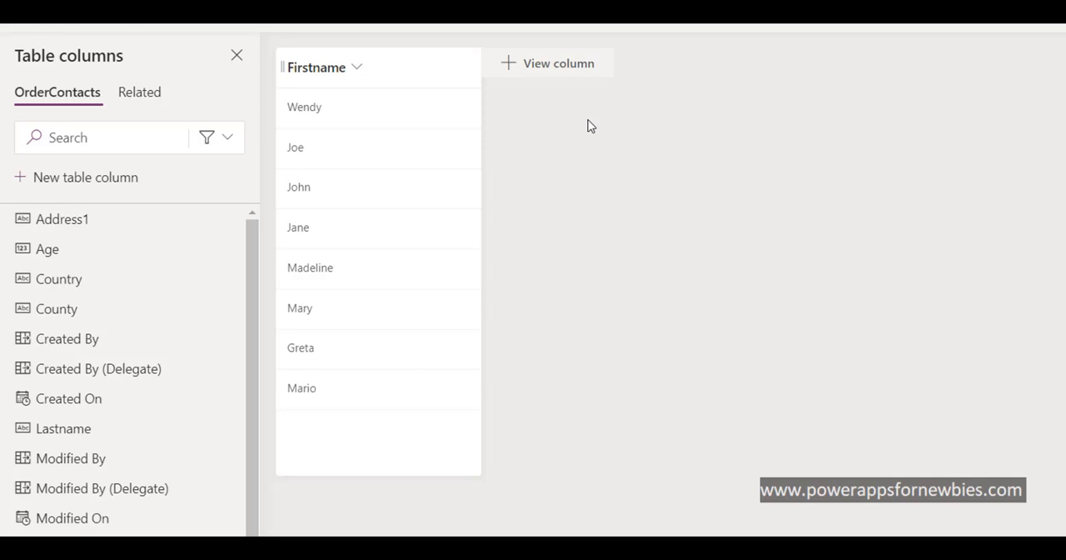
Add the Lastname and Country columns beside Firstname in the view
click(548, 63)
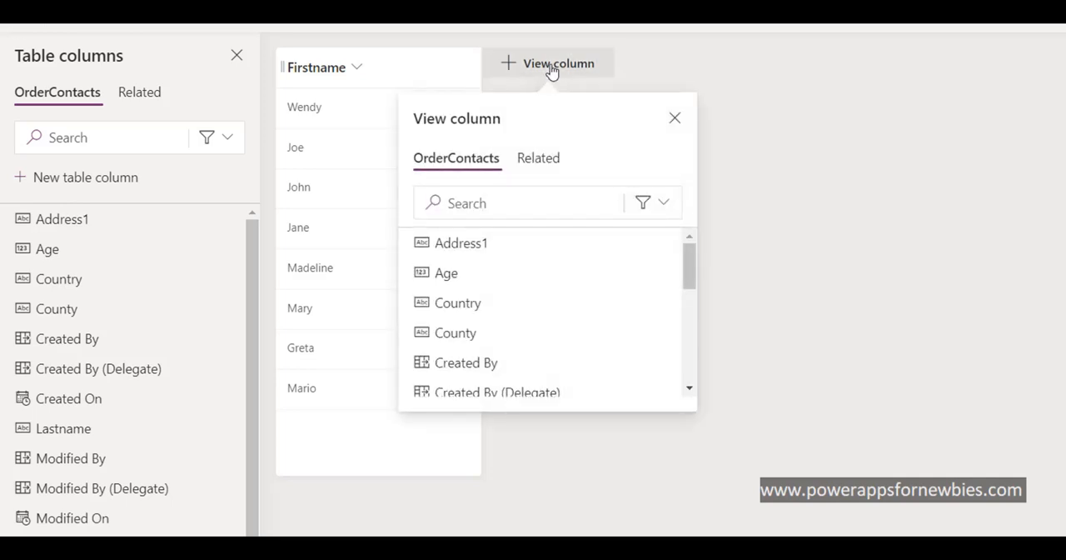
mouse_move(690, 258)
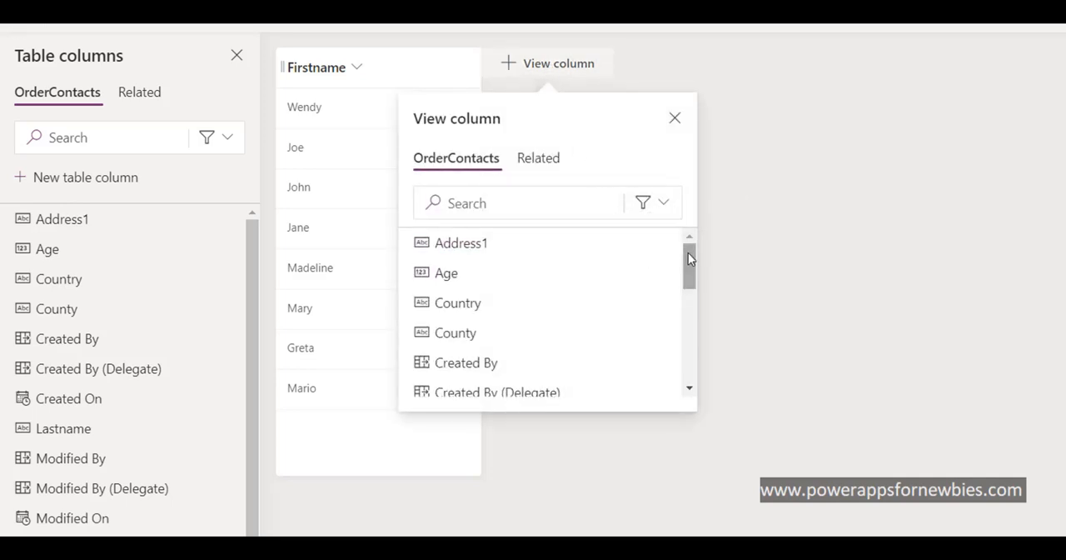
scroll(down, 3)
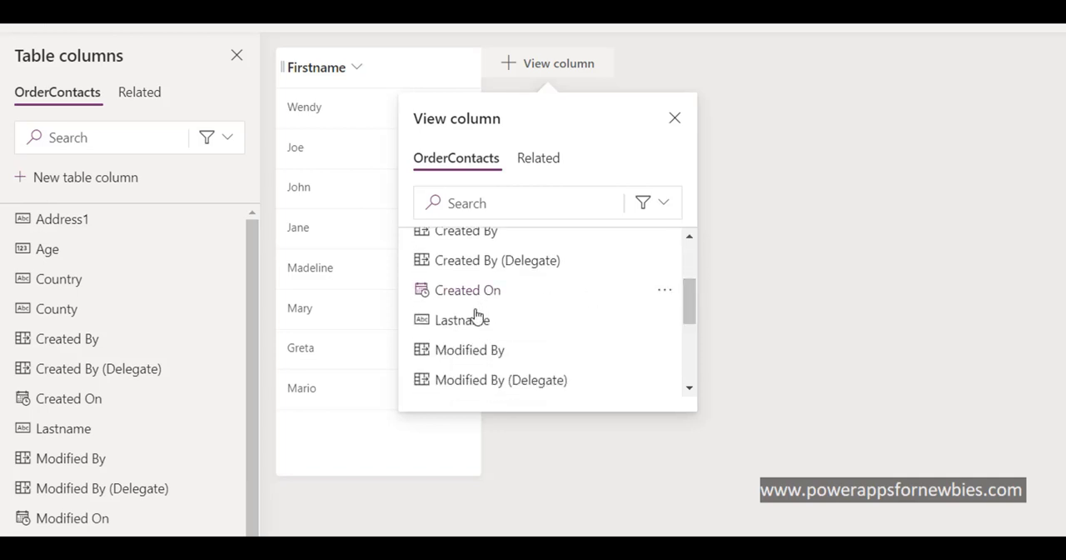
click(460, 319)
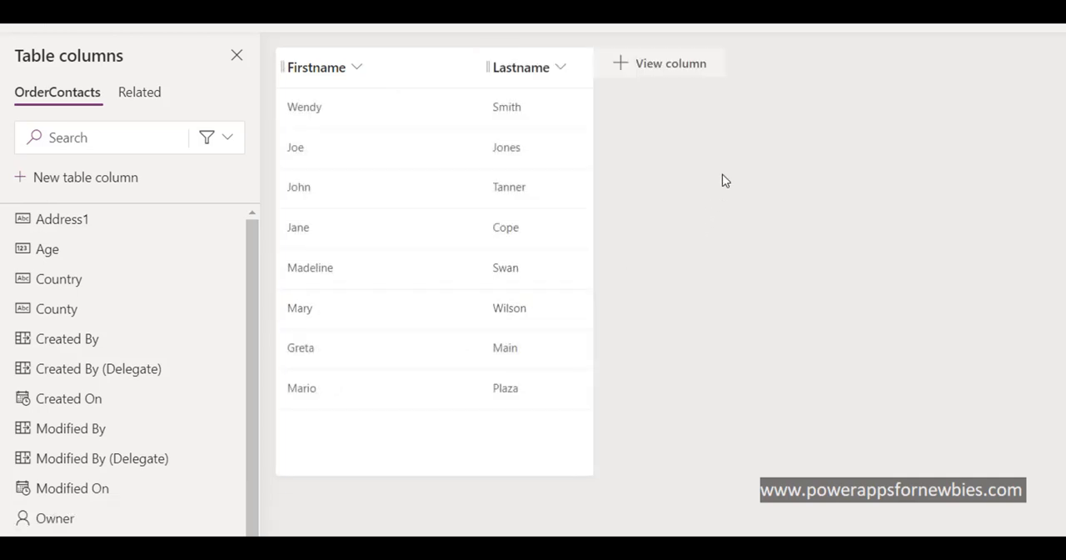
mouse_move(694, 70)
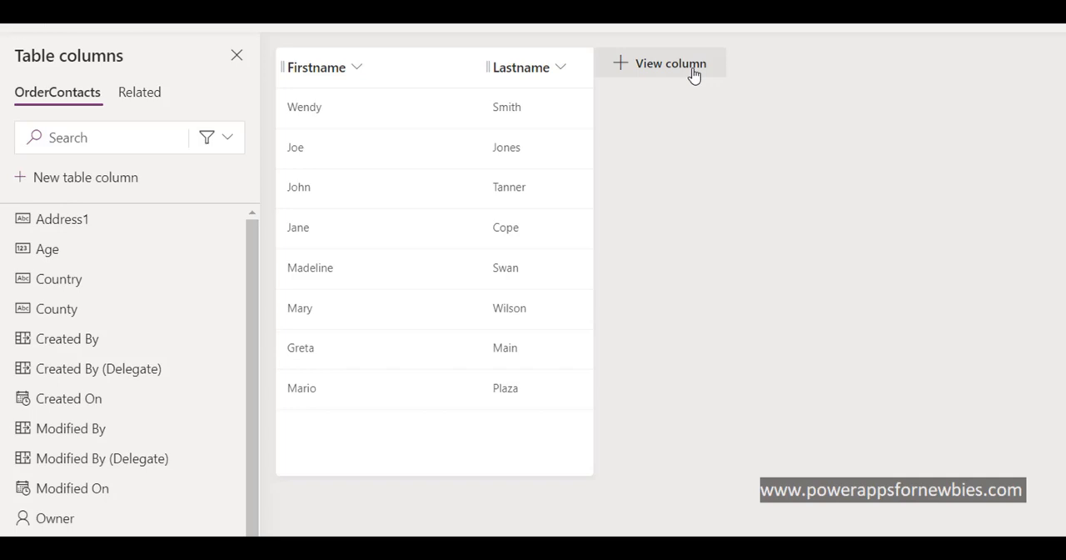
click(669, 63)
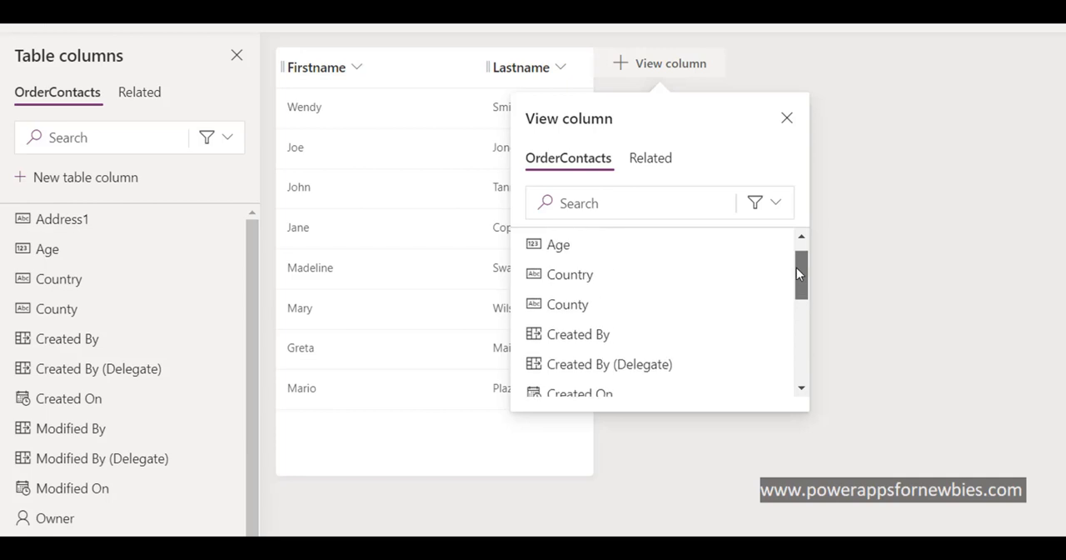
click(570, 273)
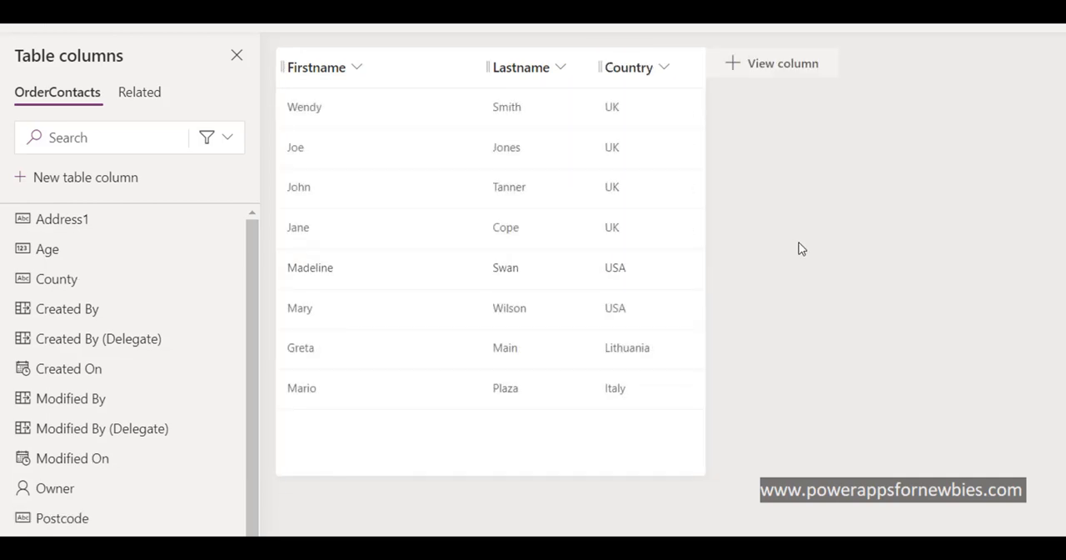
mouse_move(976, 294)
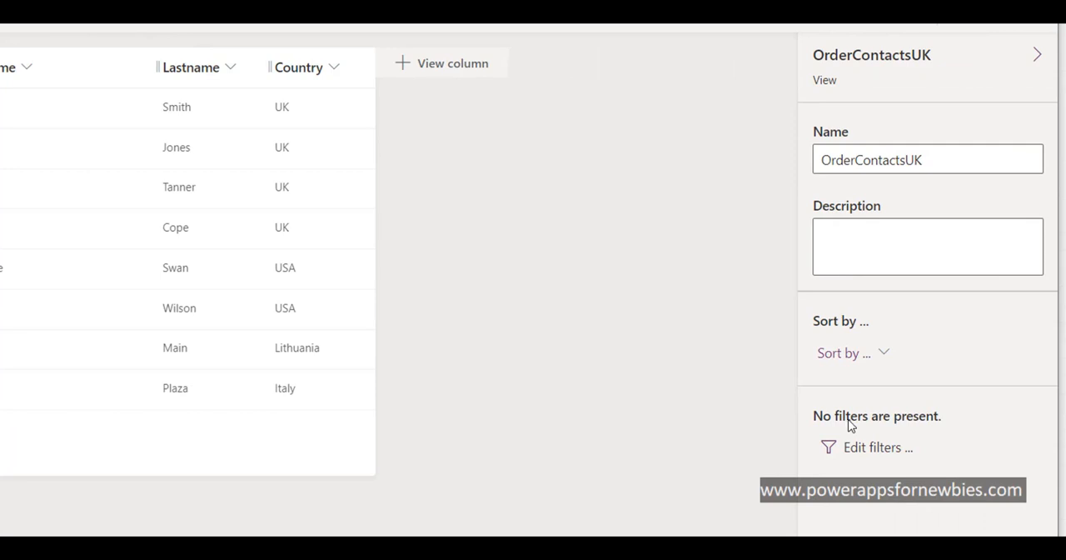
mouse_move(851, 449)
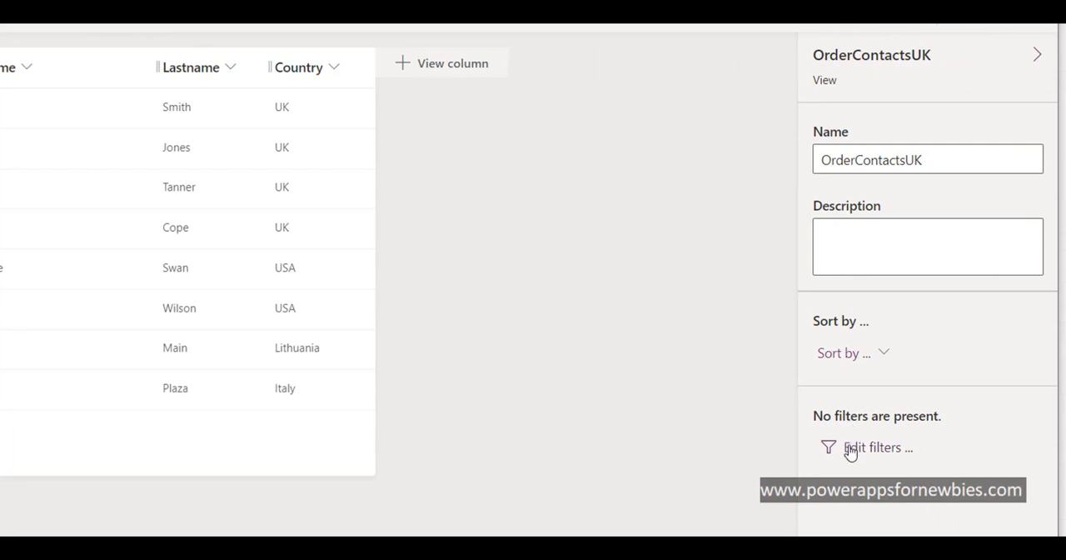
mouse_move(653, 333)
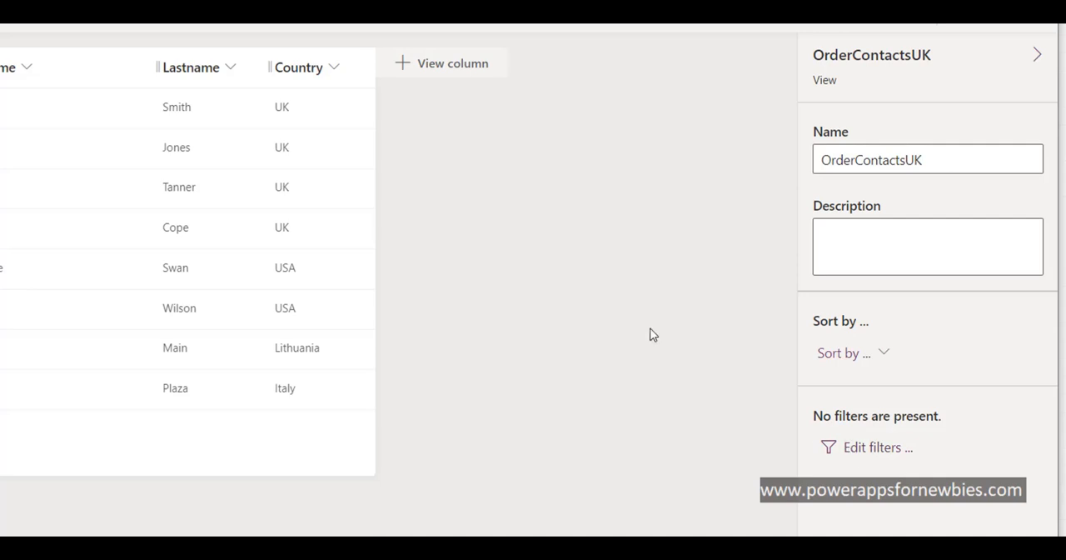
mouse_move(290, 113)
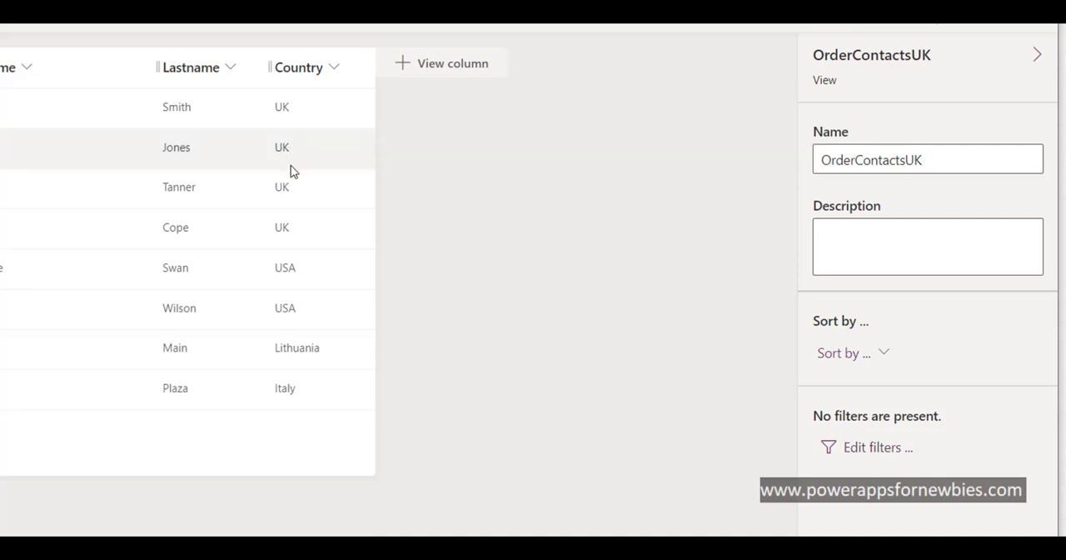
mouse_move(303, 160)
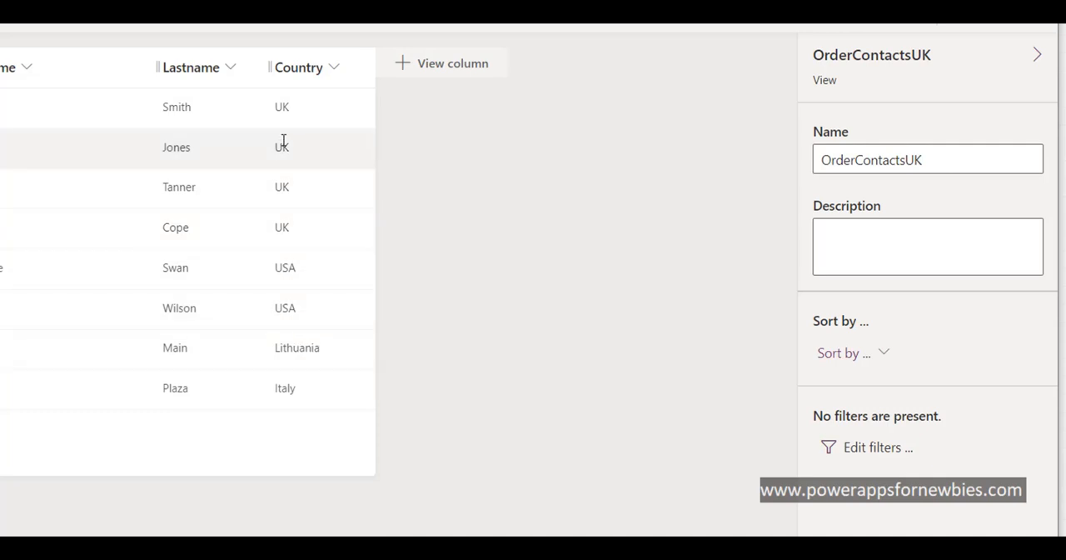
mouse_move(303, 319)
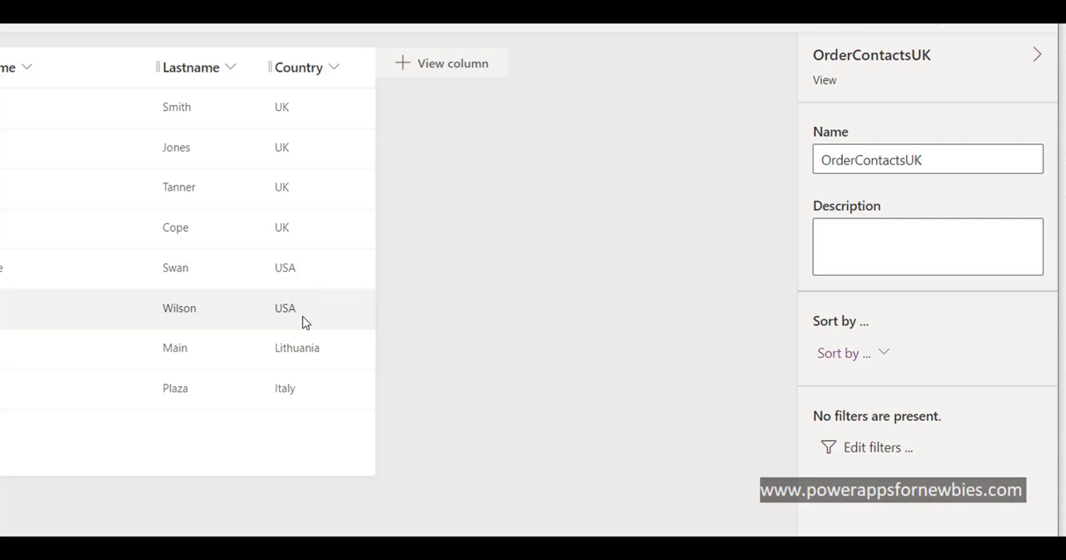
mouse_move(763, 443)
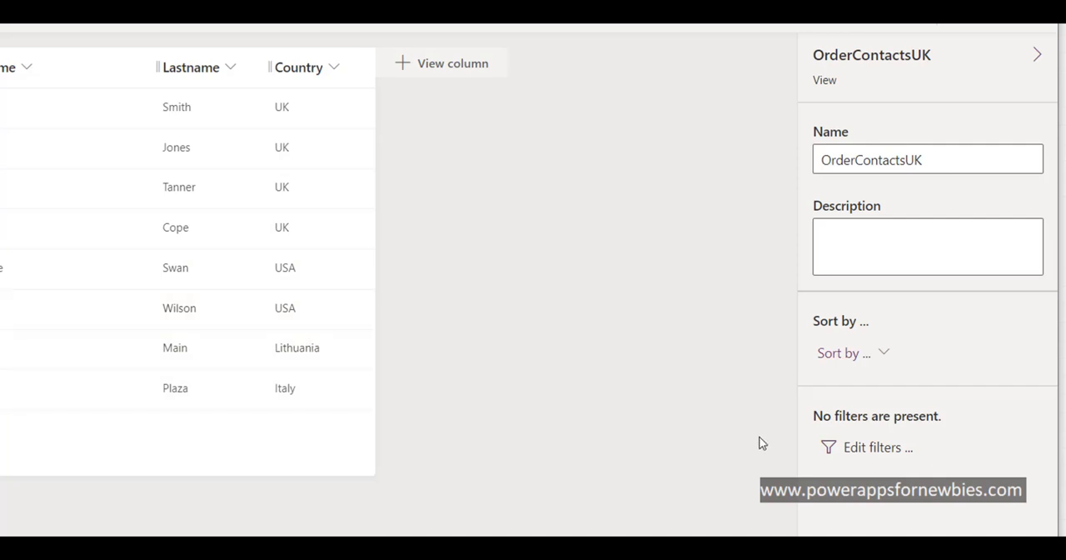
Start editing the OrderContactsUK view's filters, which begin with one empty condition row
click(876, 446)
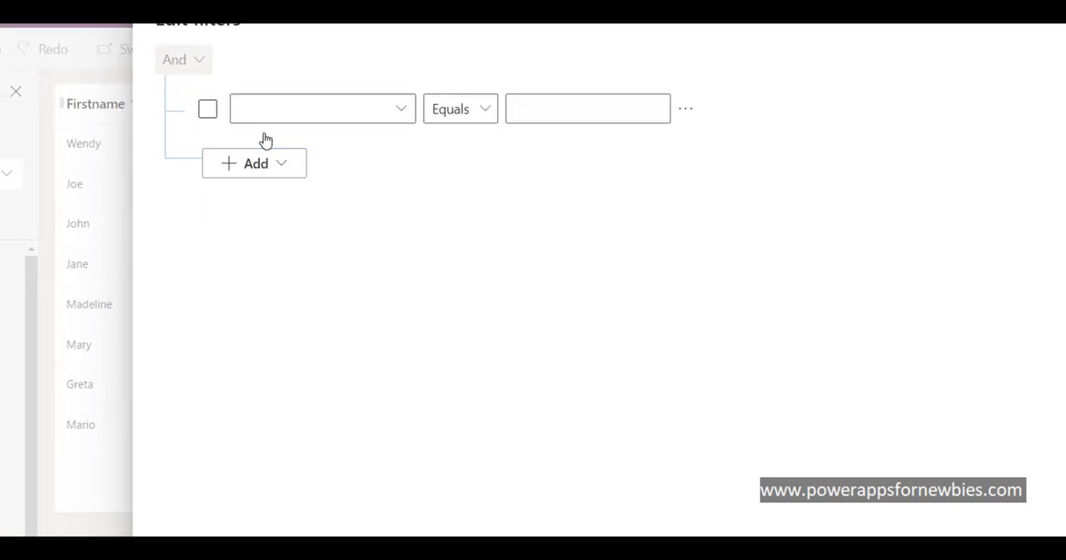
Set the filter condition to Country Equals UK
click(207, 108)
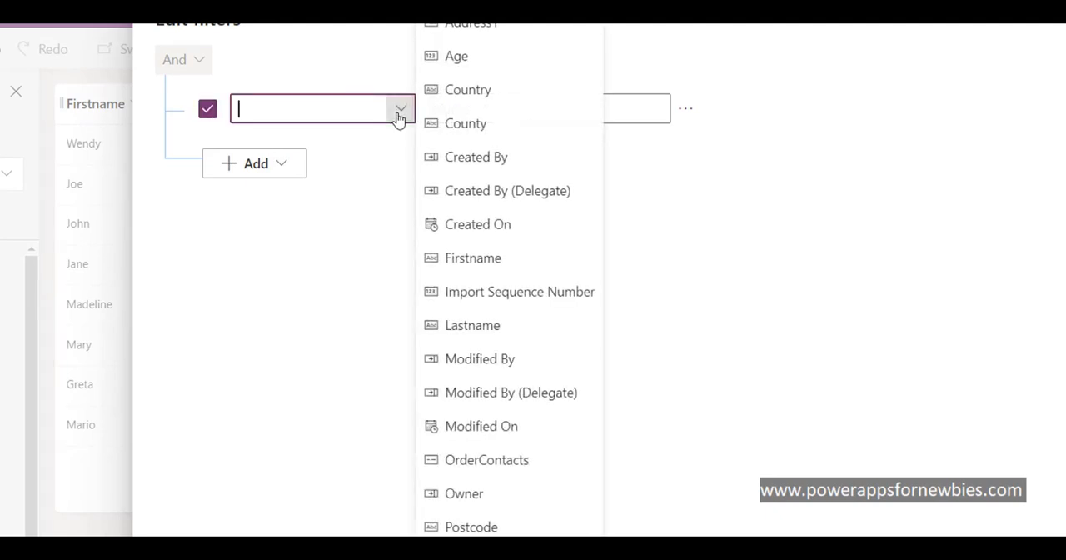
mouse_move(467, 156)
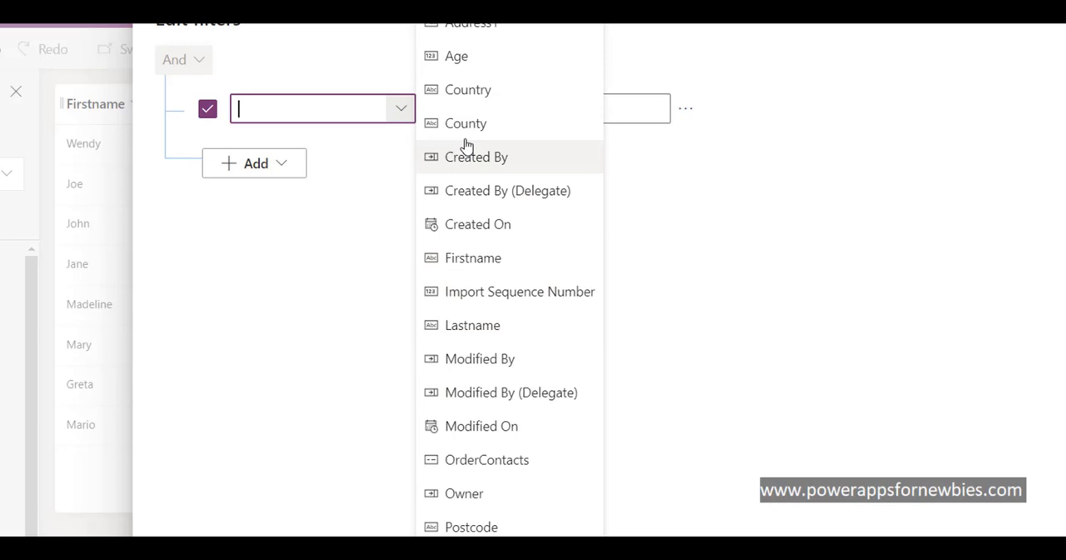
click(470, 90)
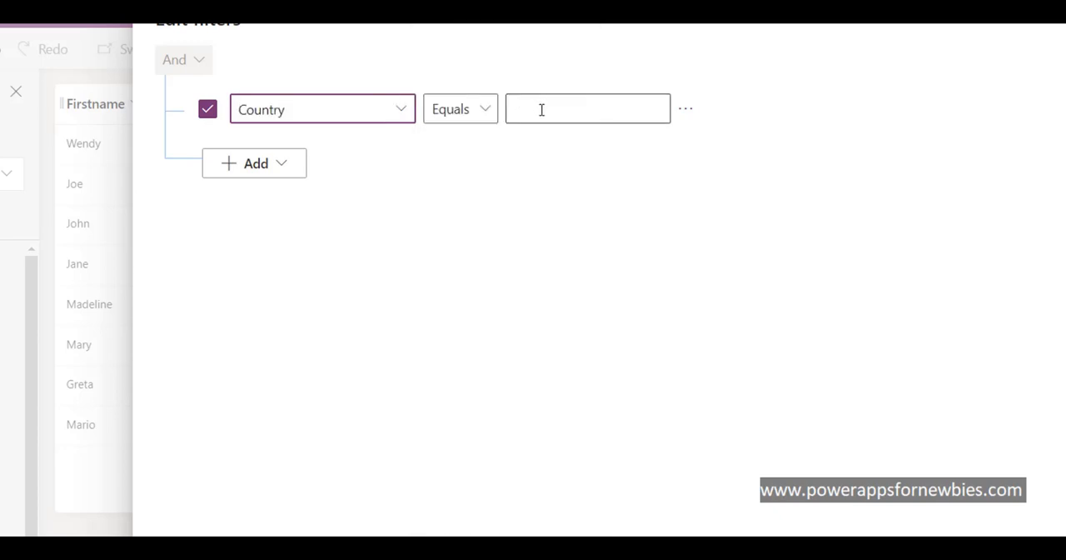
click(586, 108)
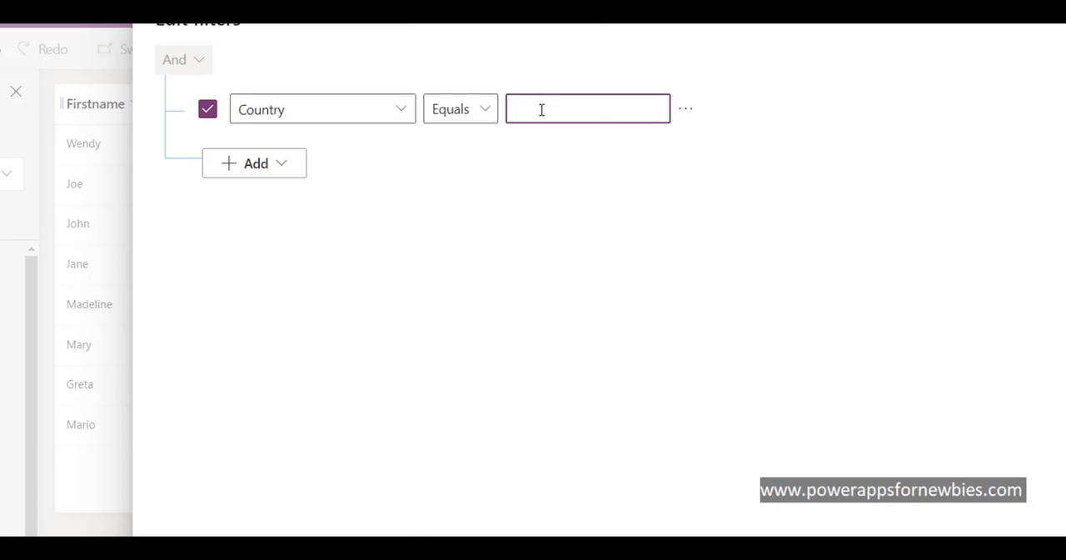
text(UK)
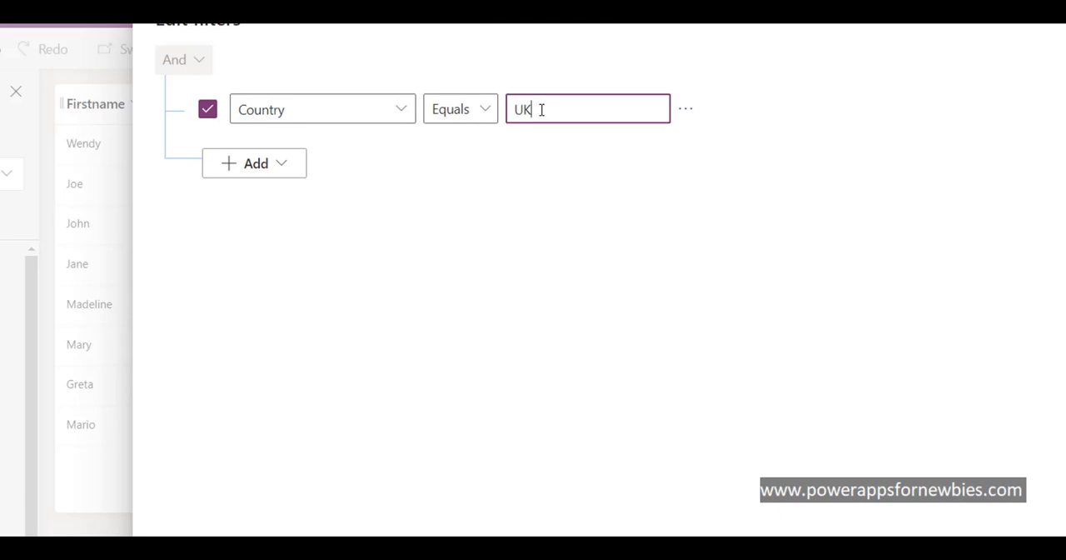
mouse_move(278, 456)
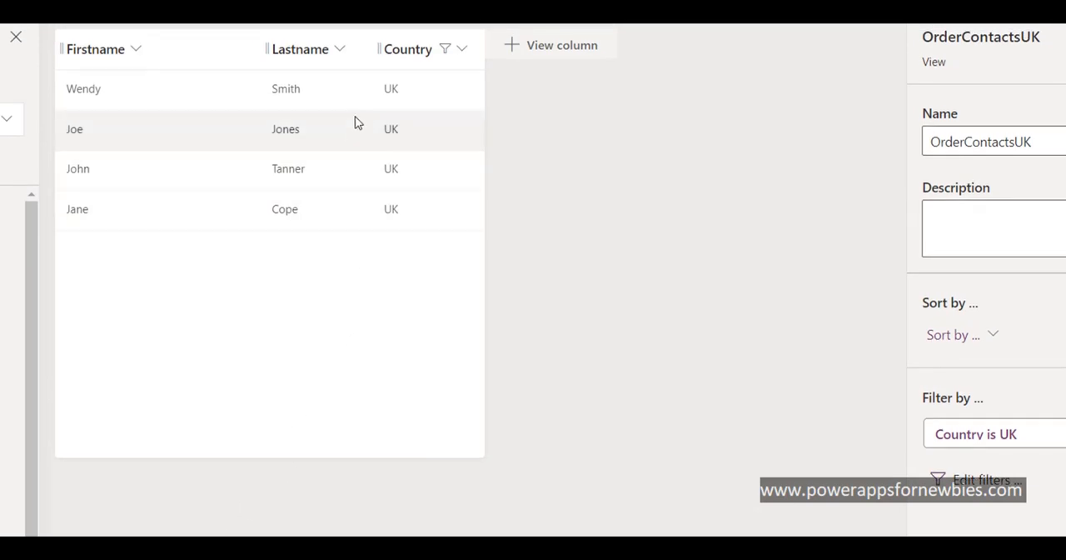
mouse_move(466, 106)
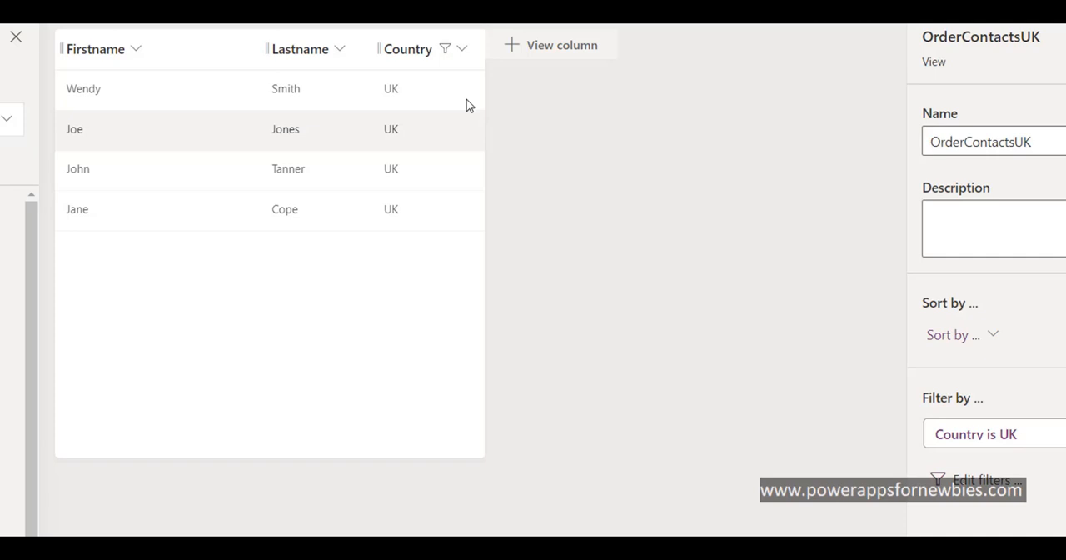
mouse_move(683, 416)
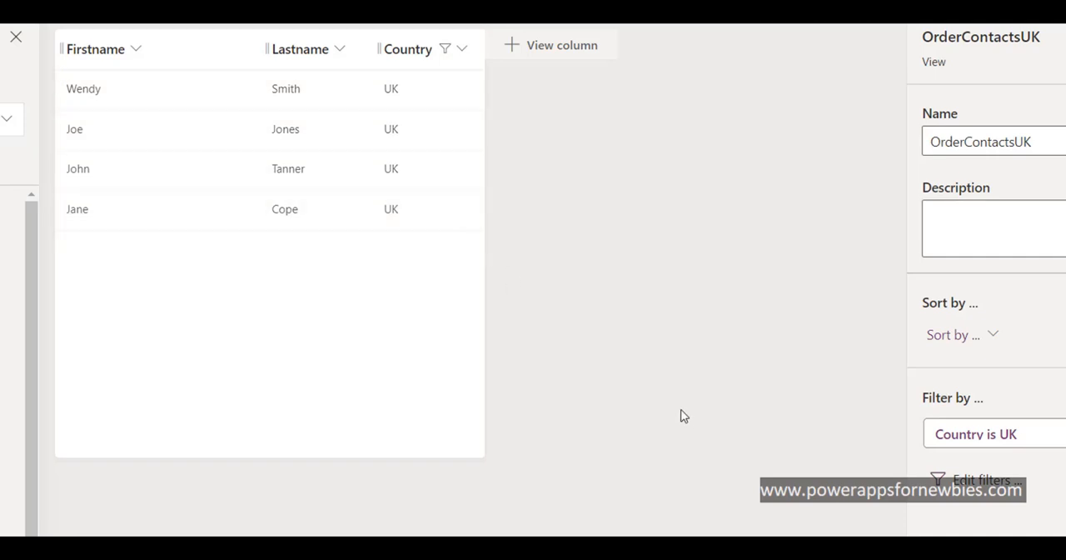
mouse_move(768, 298)
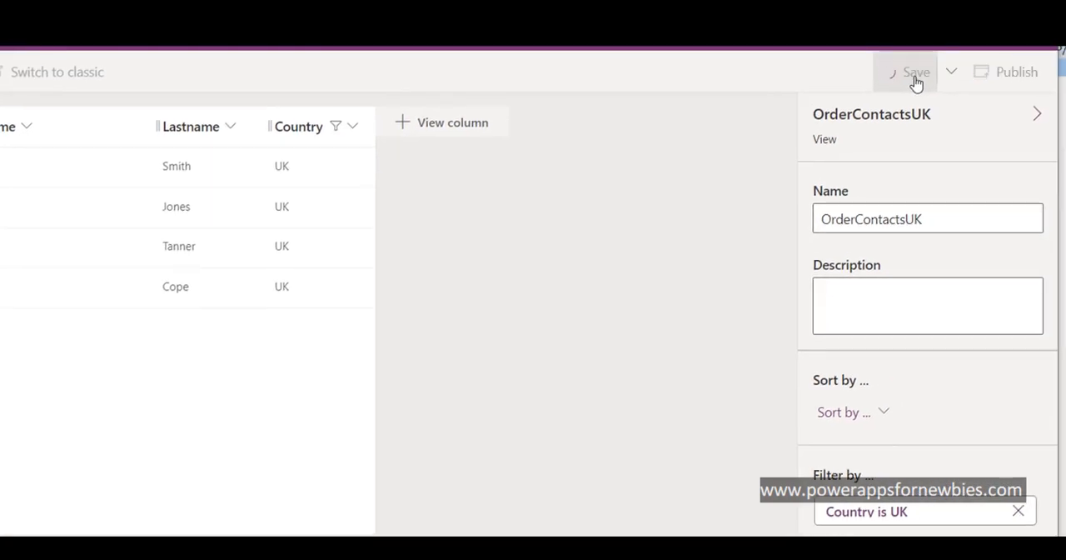
Save the filtered OrderContactsUK view listing the four UK contacts
click(916, 72)
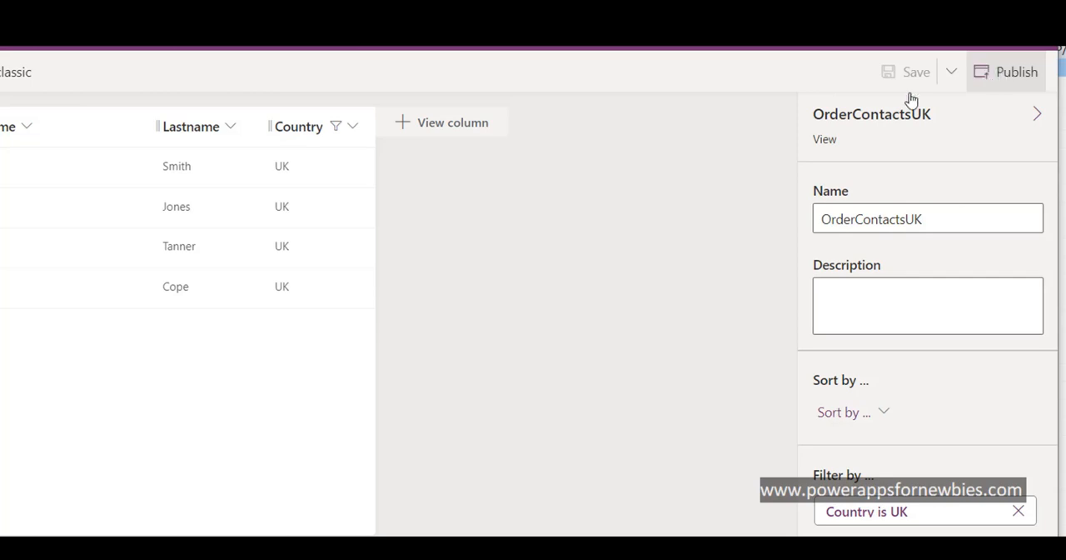
mouse_move(623, 225)
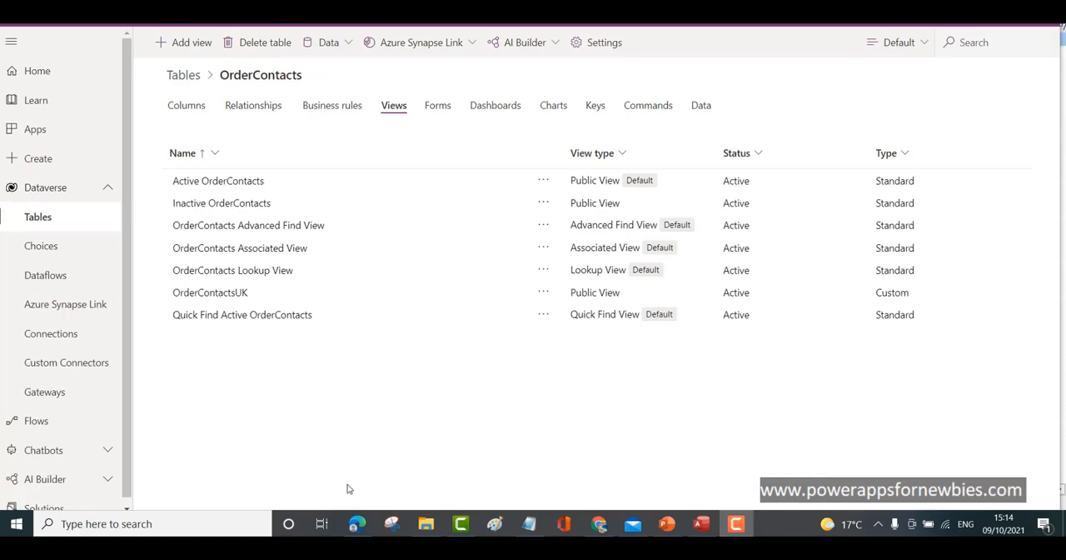
mouse_move(393, 126)
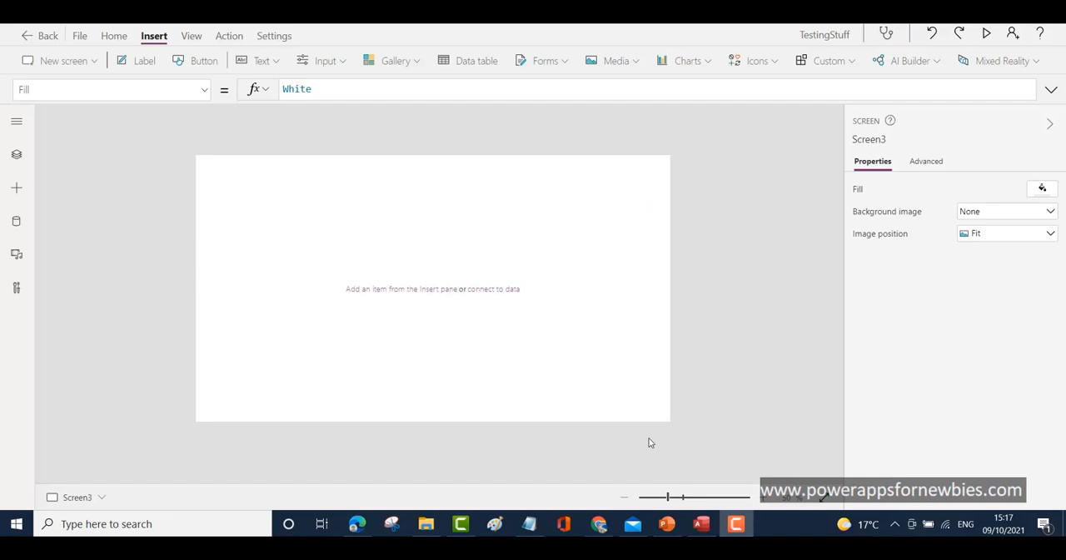
mouse_move(450, 308)
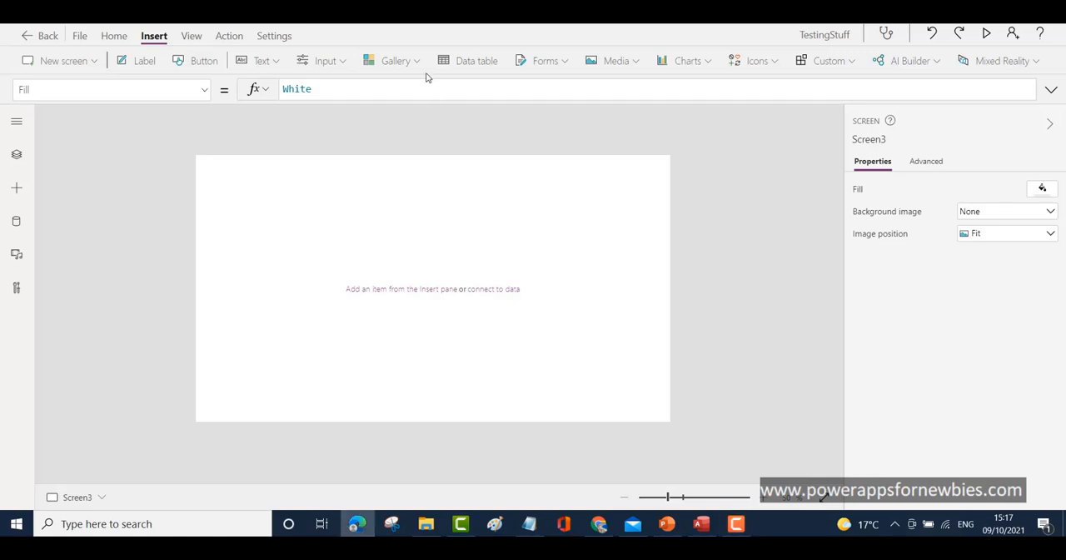
Insert a vertical gallery on Screen3 and show the app's data connections
click(393, 60)
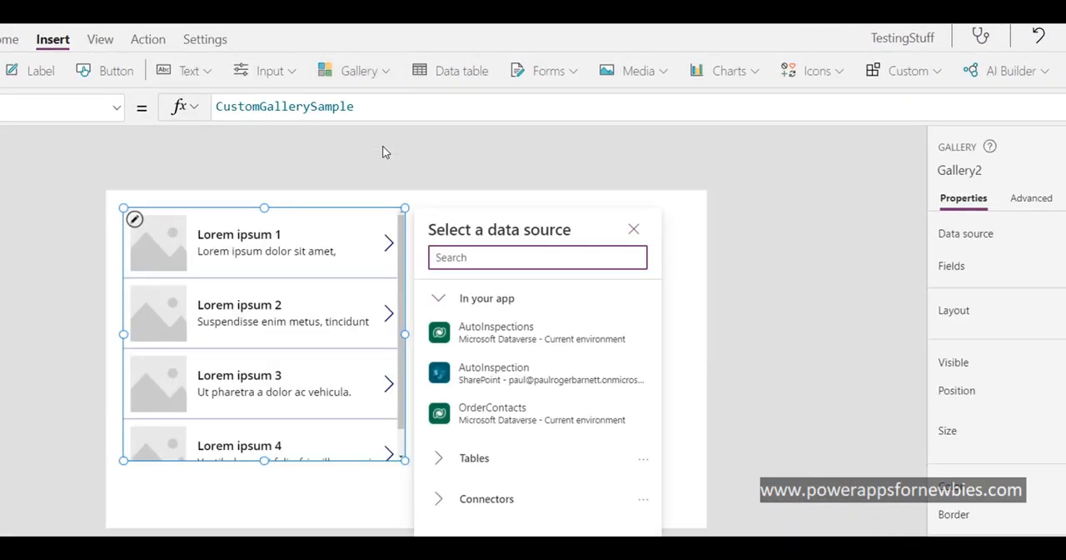
click(536, 256)
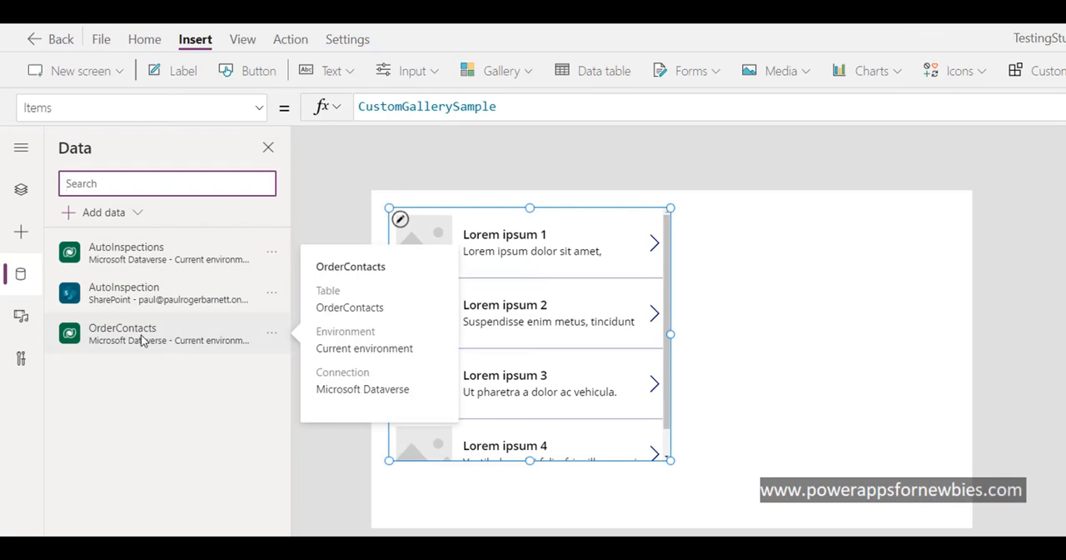
mouse_move(269, 333)
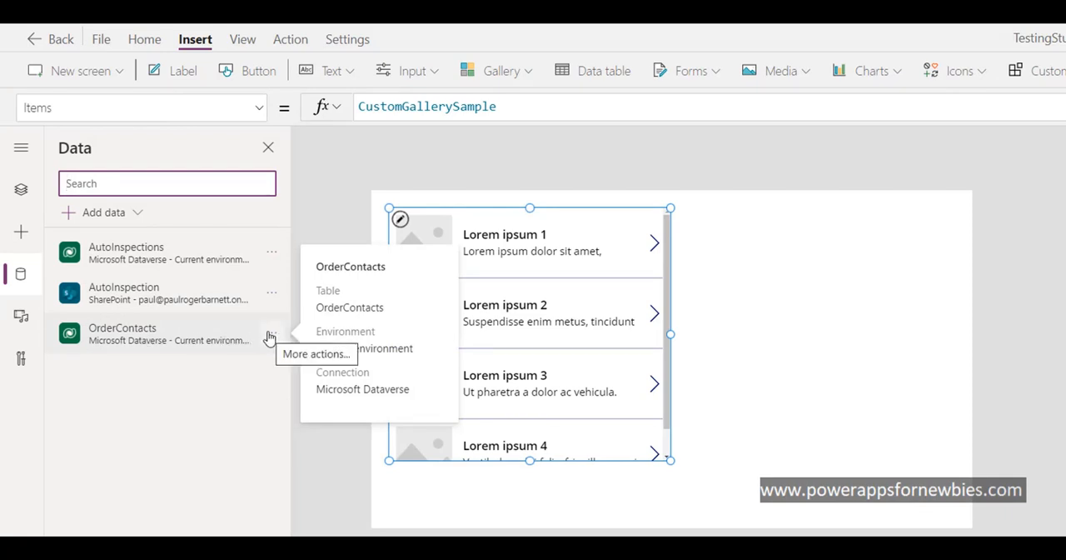
Refresh the OrderContacts data connection and close the data panel
click(270, 340)
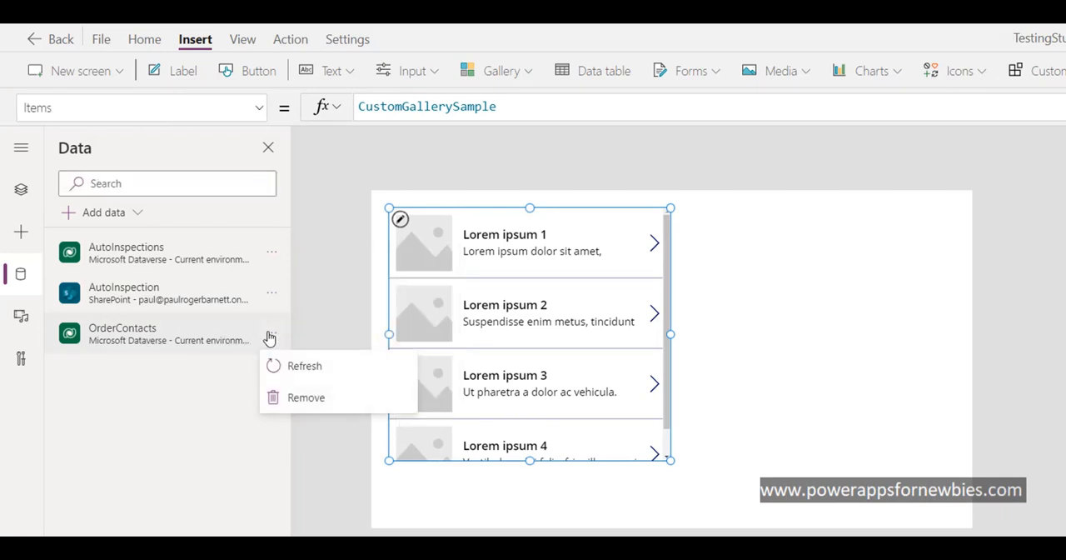
mouse_move(340, 366)
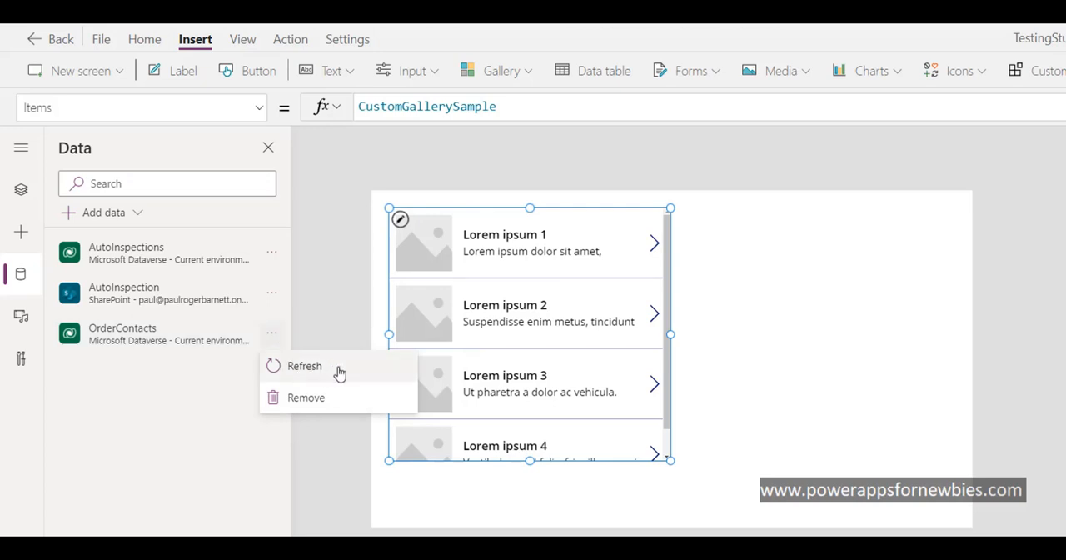
click(303, 367)
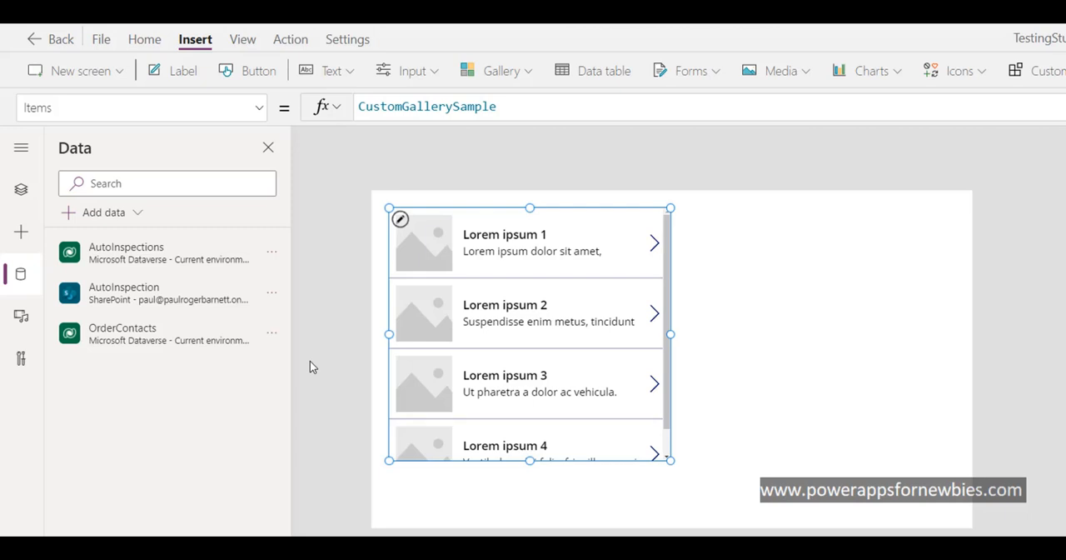
click(269, 147)
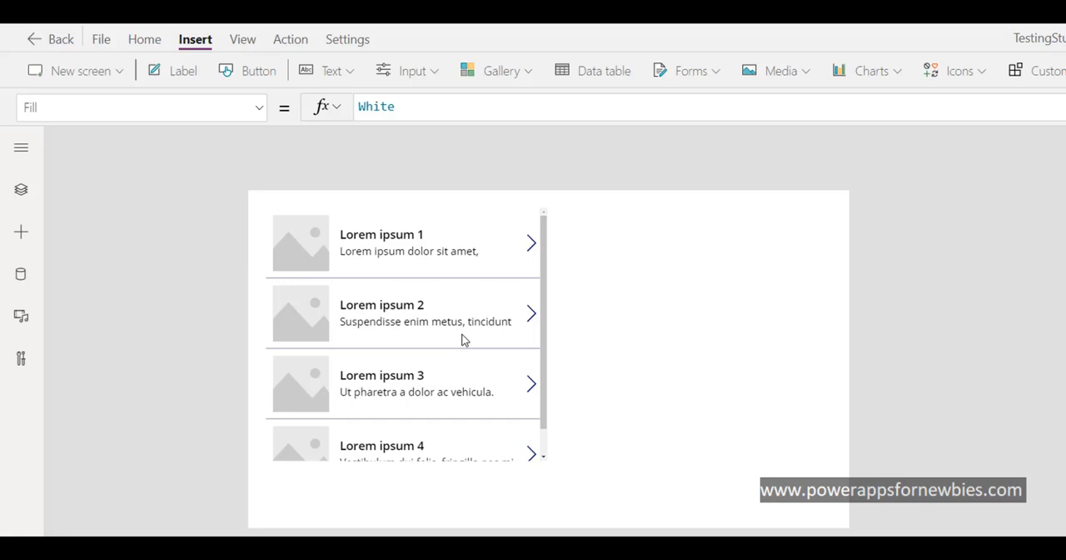
Set the gallery's data source to OrderContacts and check its available views
click(403, 313)
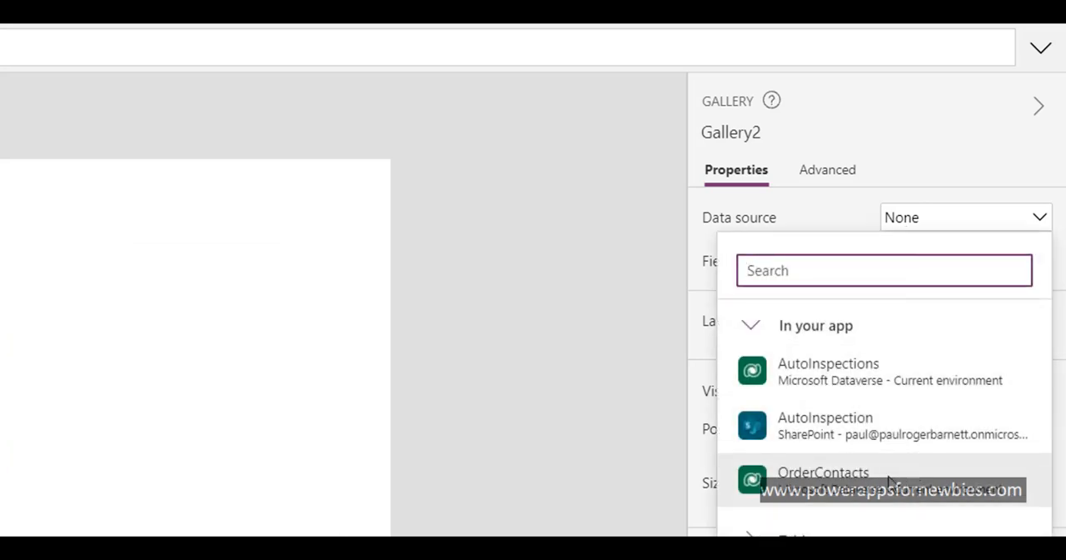
click(823, 473)
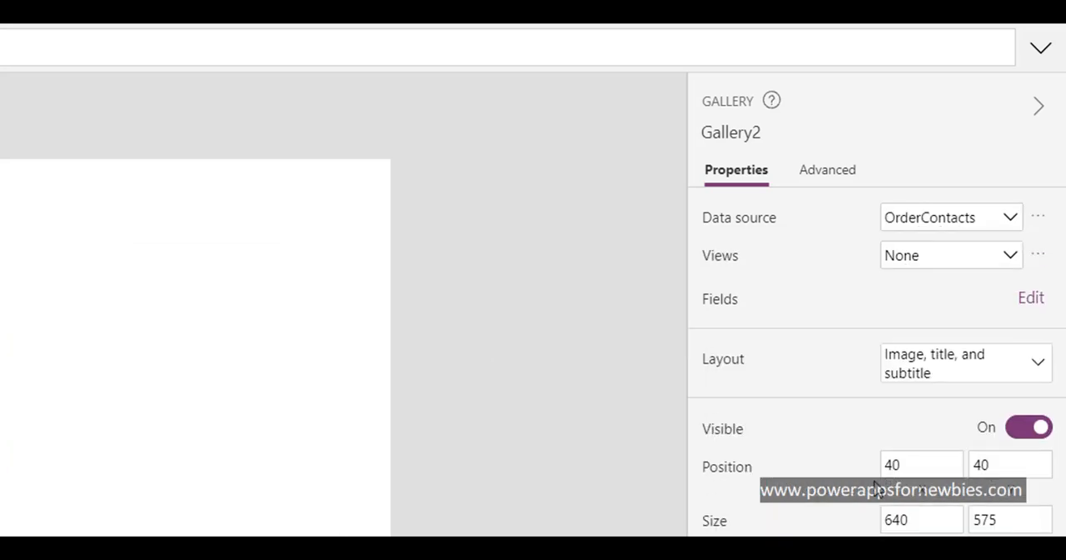
mouse_move(741, 275)
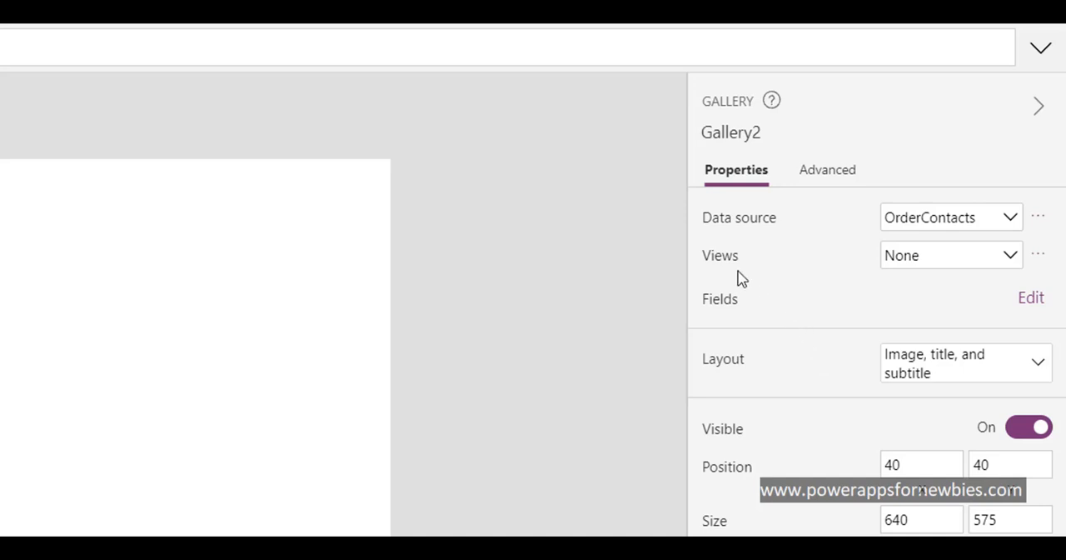
mouse_move(756, 276)
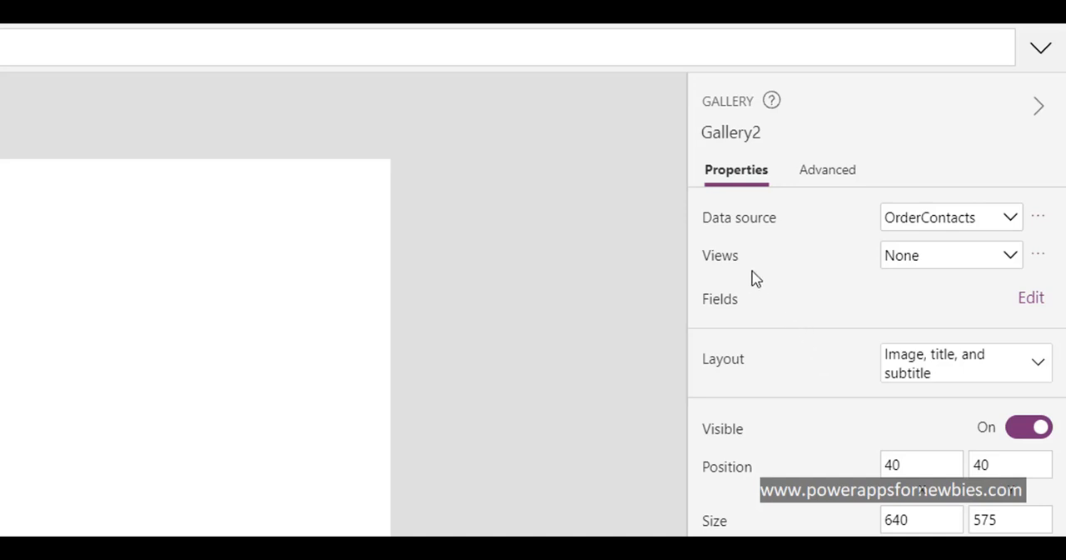
click(949, 255)
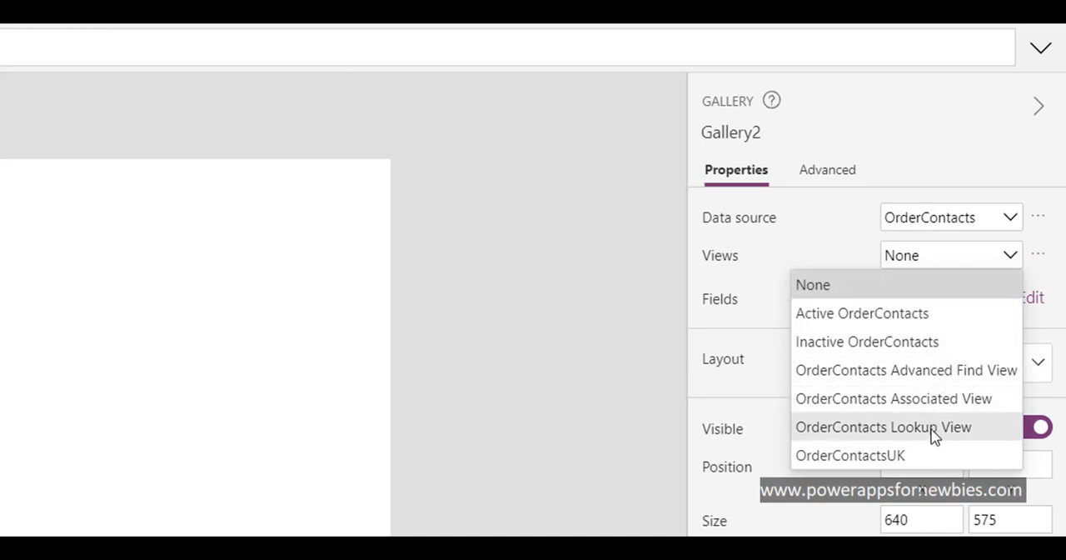
click(850, 455)
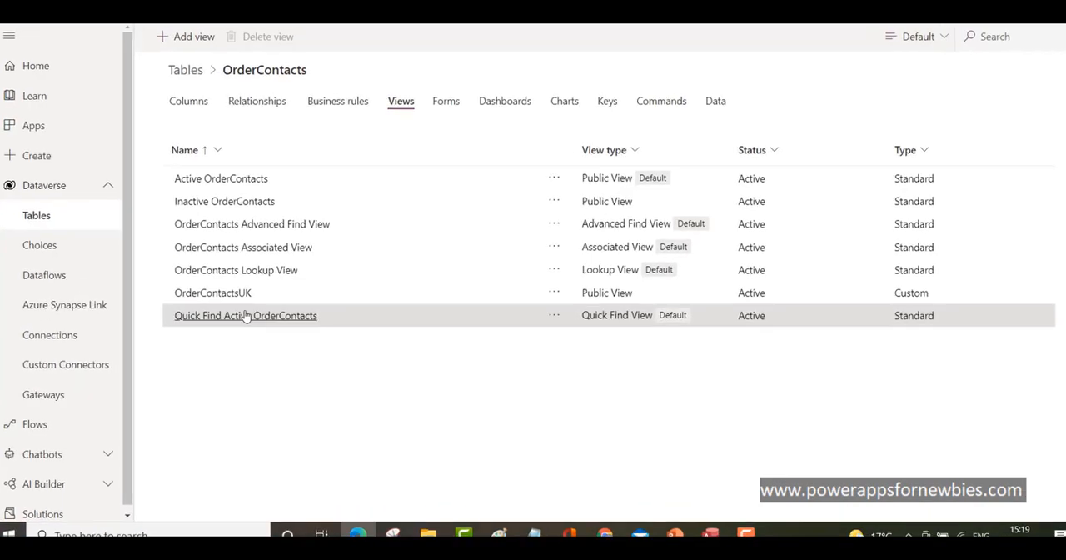
Select OrderContactsUK as the gallery's view, listing Wendy, Joe, John and Jane
click(244, 314)
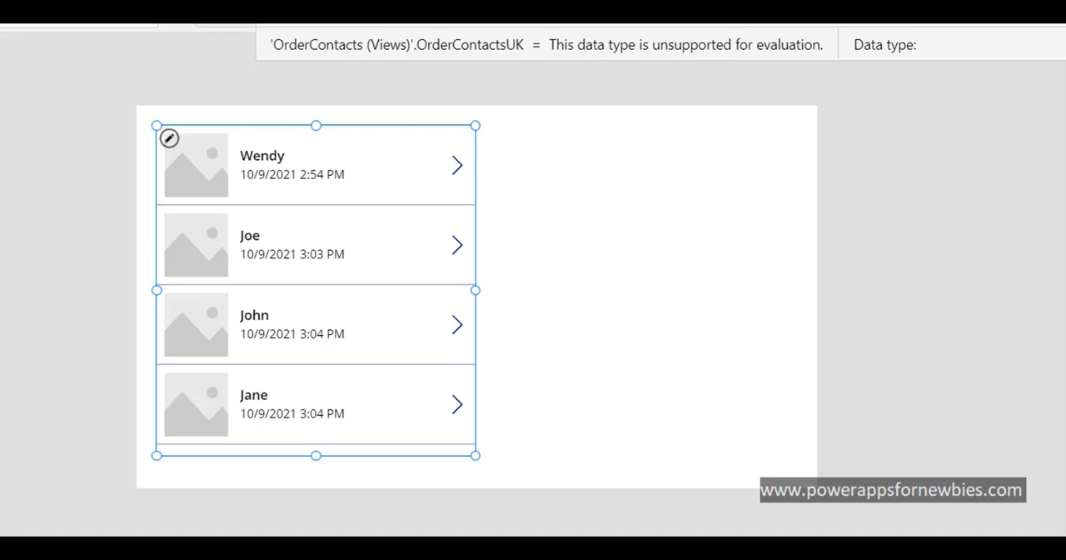
mouse_move(70, 117)
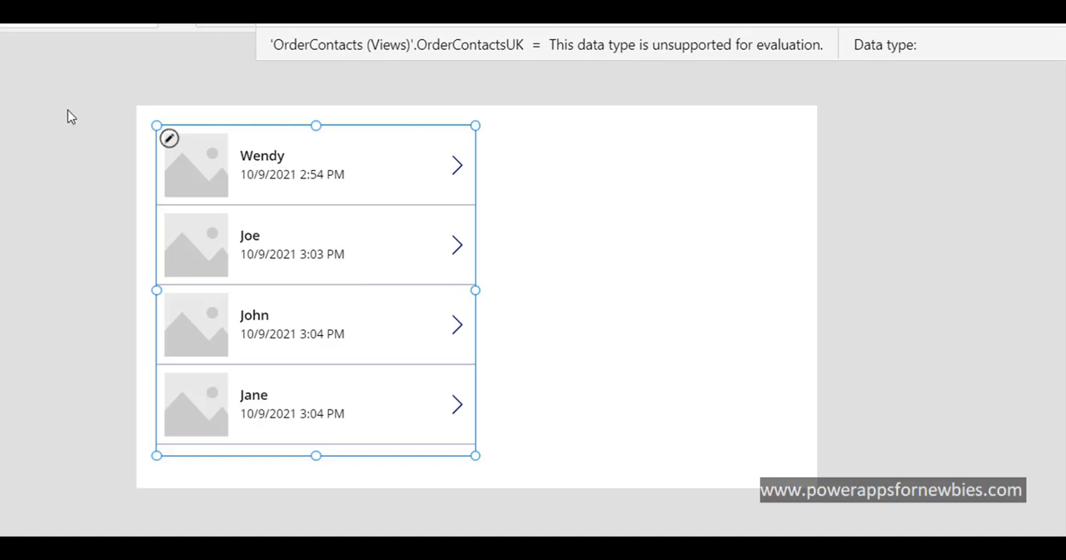